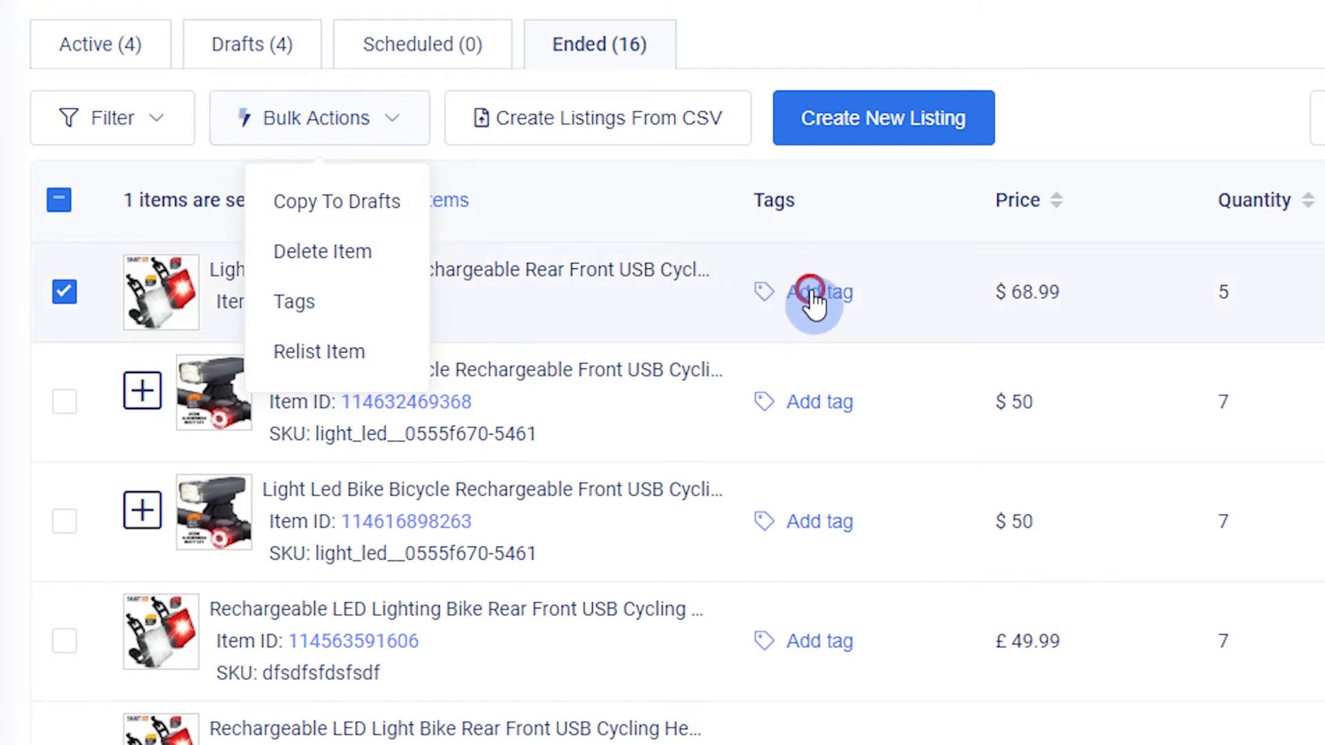
# Step: Copy the ended bike light listing to Drafts, confirm the $68.99 copy, then return to Ended
pyautogui.click(818, 291)
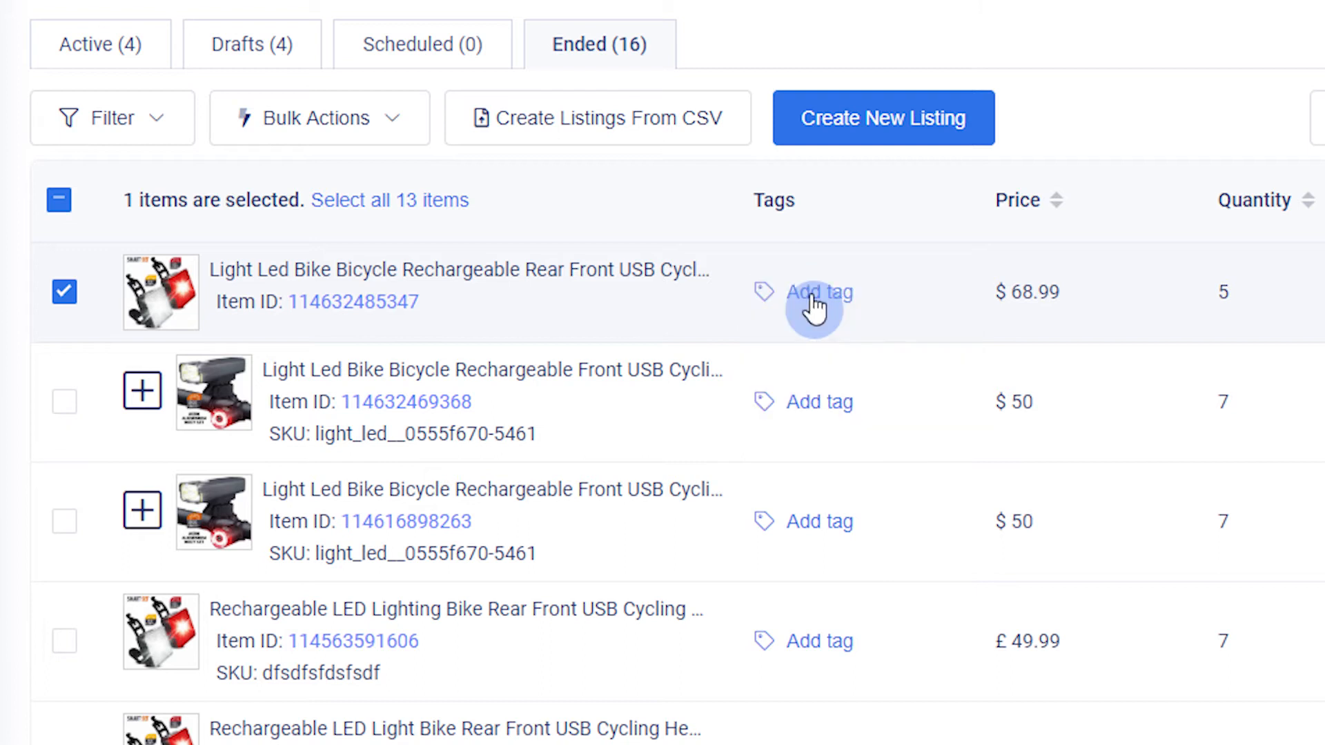
pyautogui.click(336, 201)
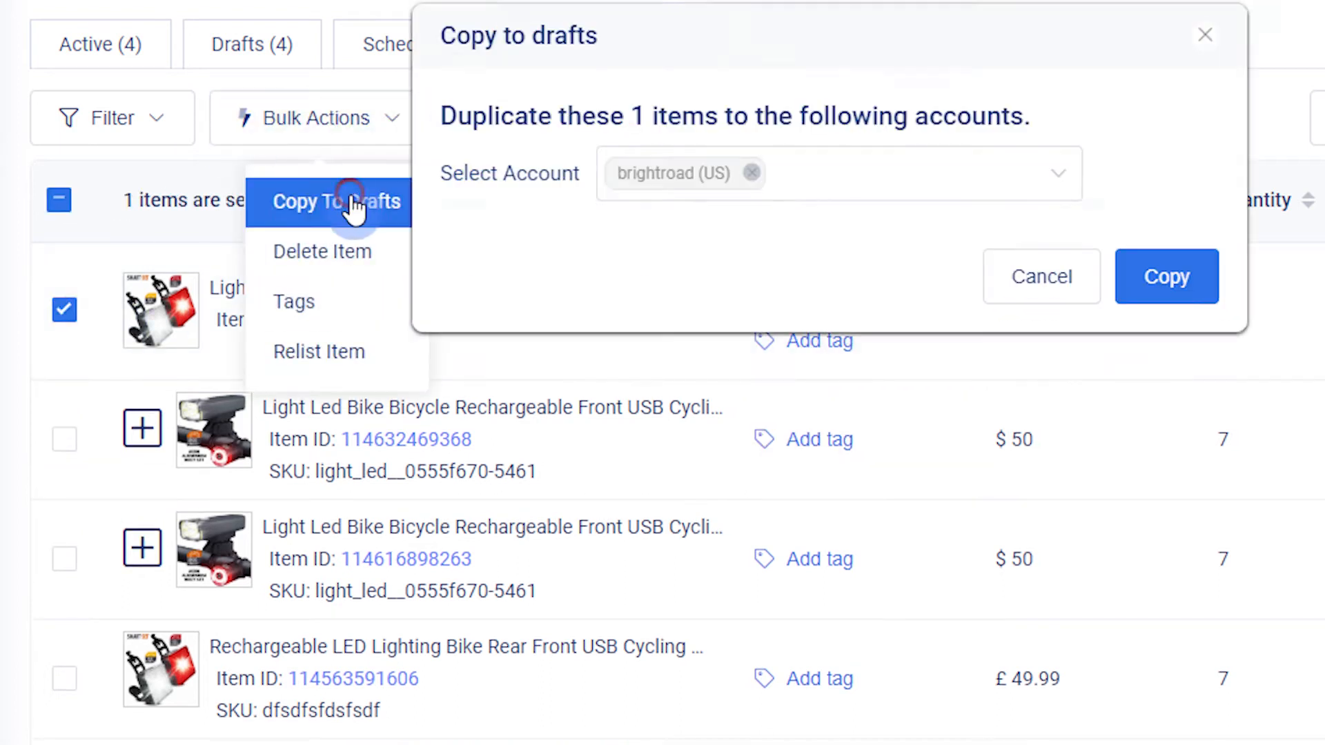
pyautogui.click(1166, 276)
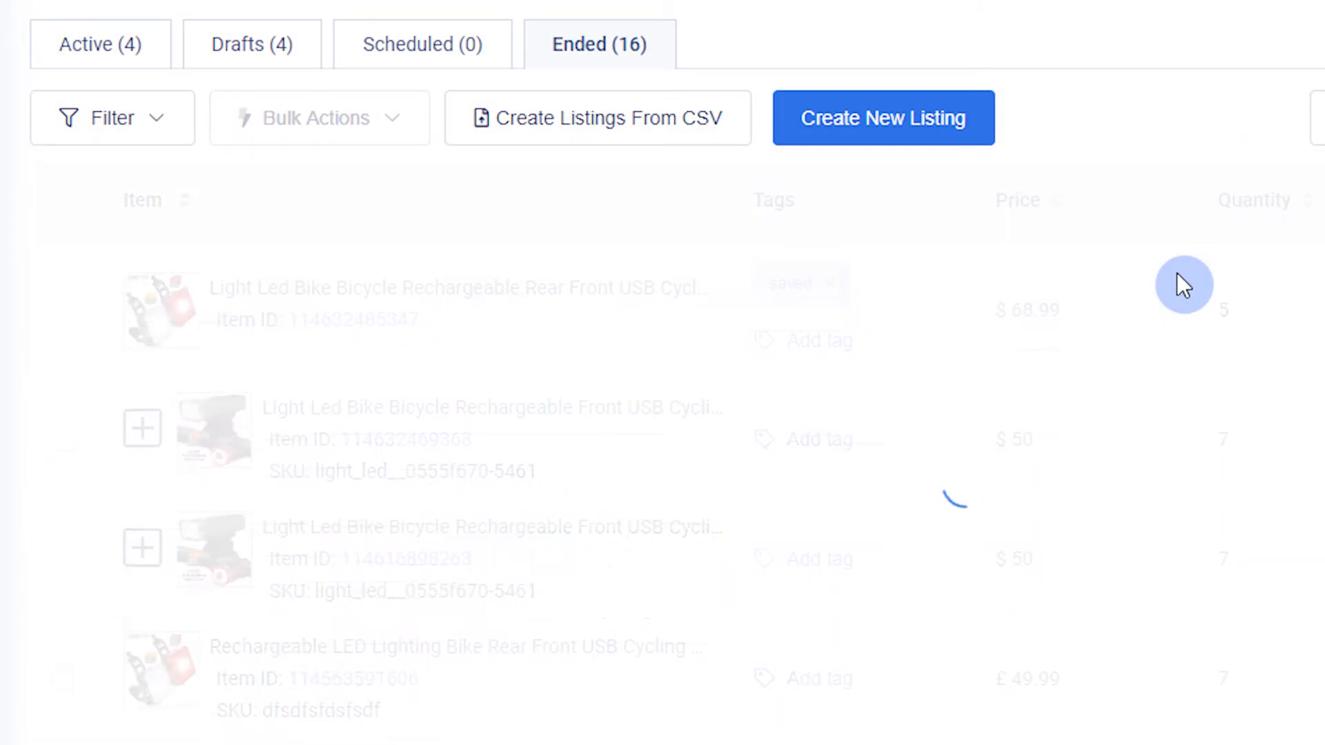
pyautogui.click(252, 44)
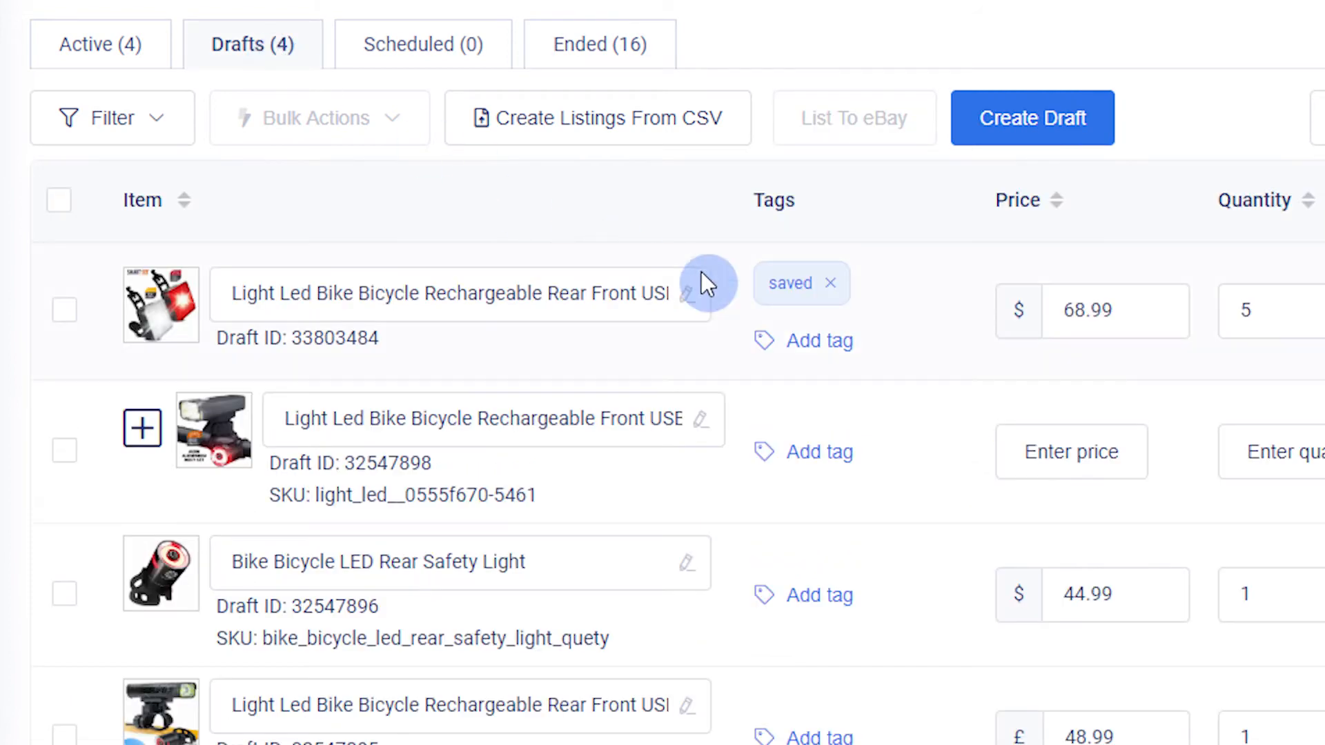
pyautogui.moveTo(603, 64)
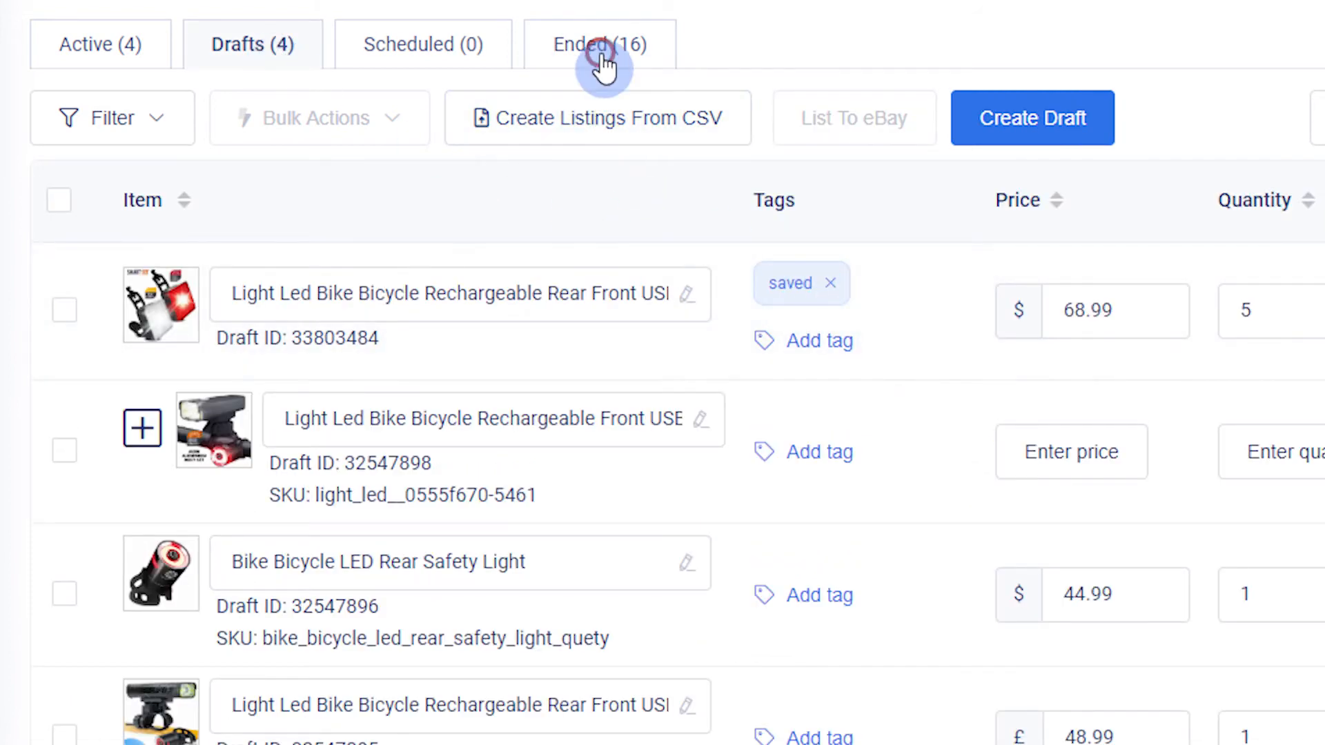
pyautogui.click(598, 44)
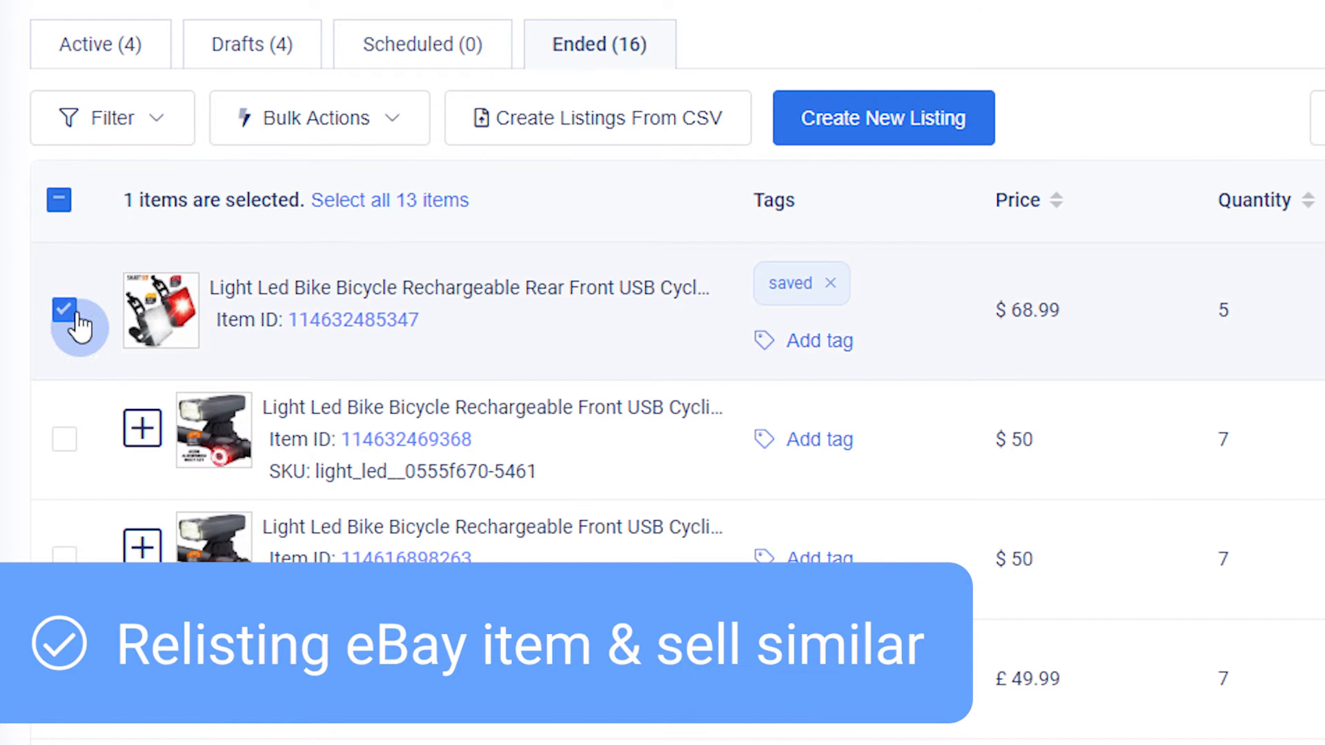
# Step: Deselect the bike light listing and bring up the Drafts list of four drafts
pyautogui.click(319, 117)
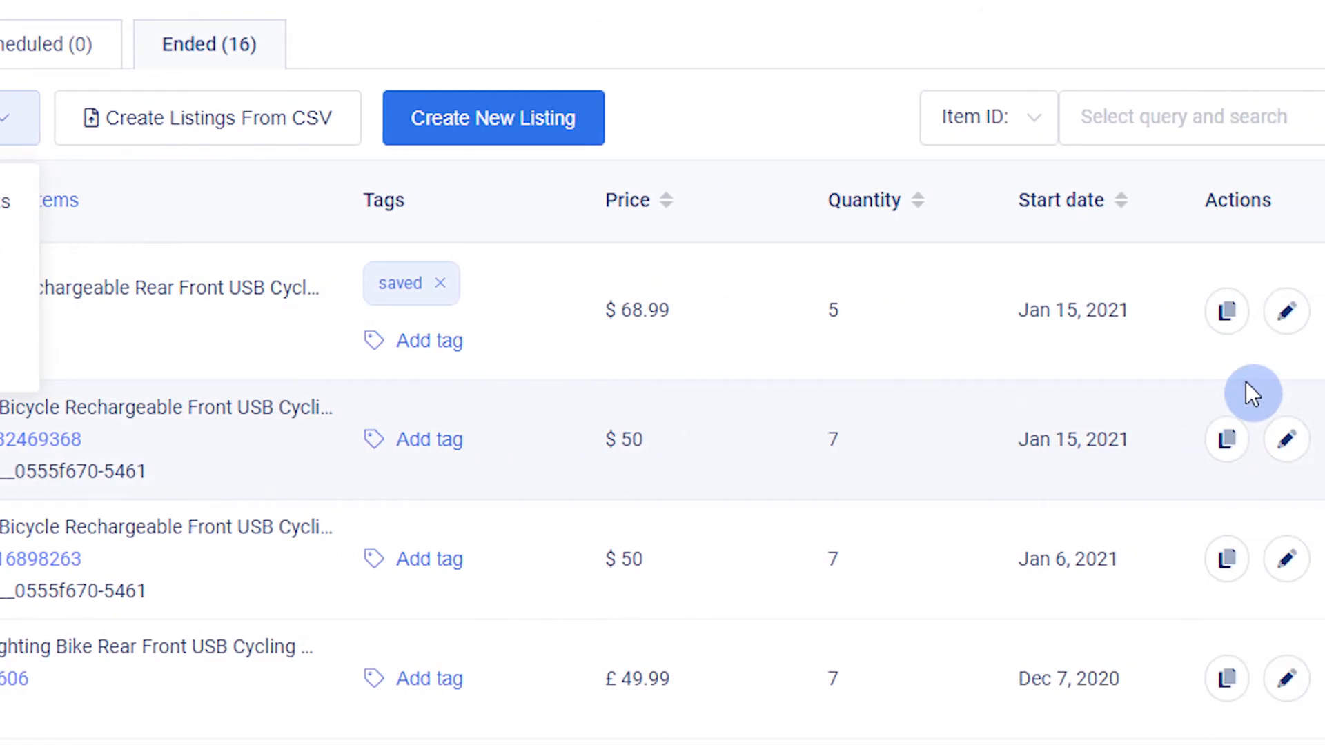
pyautogui.moveTo(1084, 321)
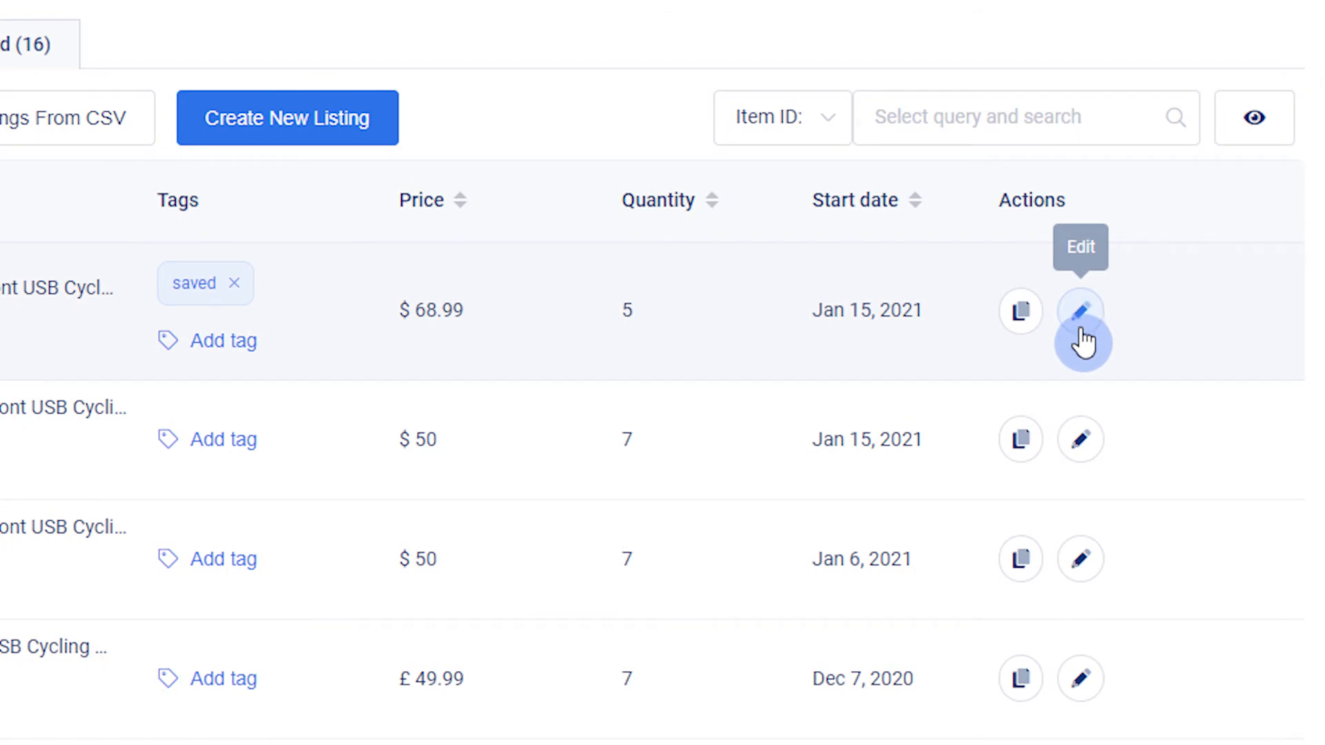
pyautogui.moveTo(1020, 311)
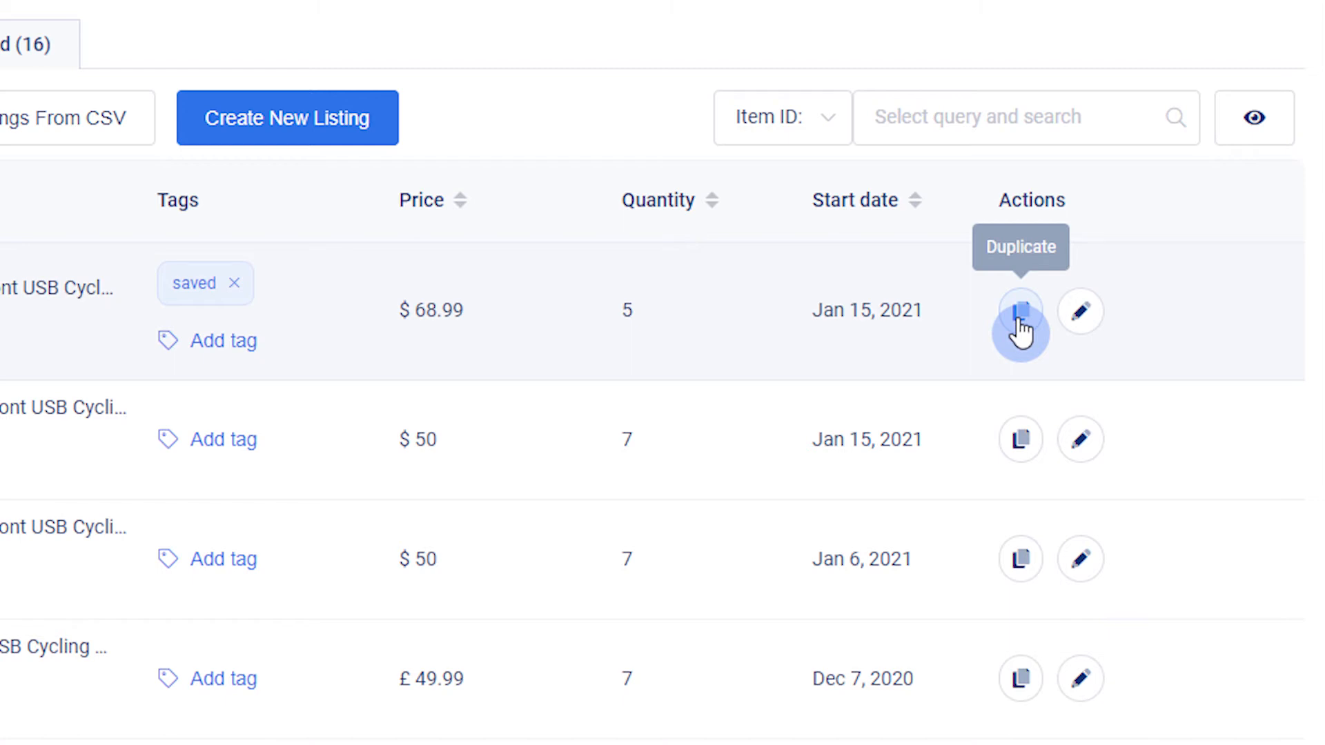
pyautogui.click(251, 44)
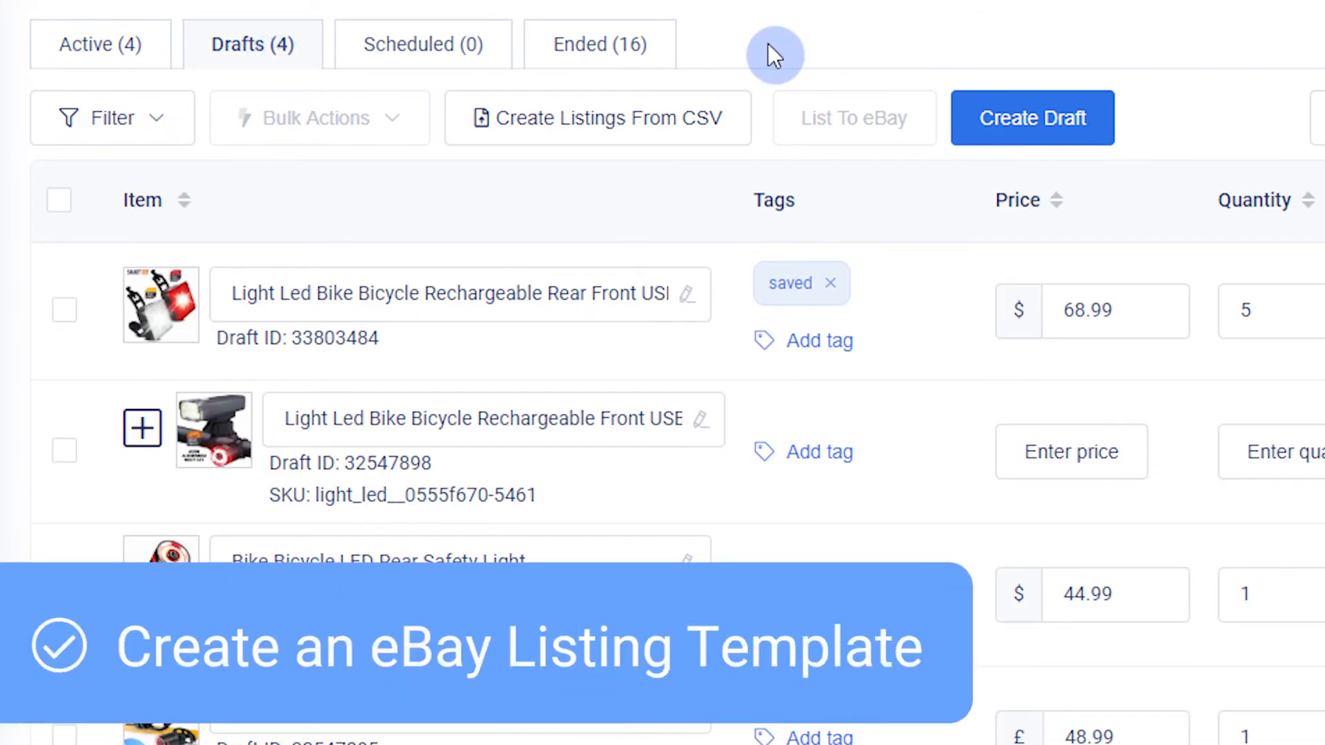
pyautogui.moveTo(1105, 150)
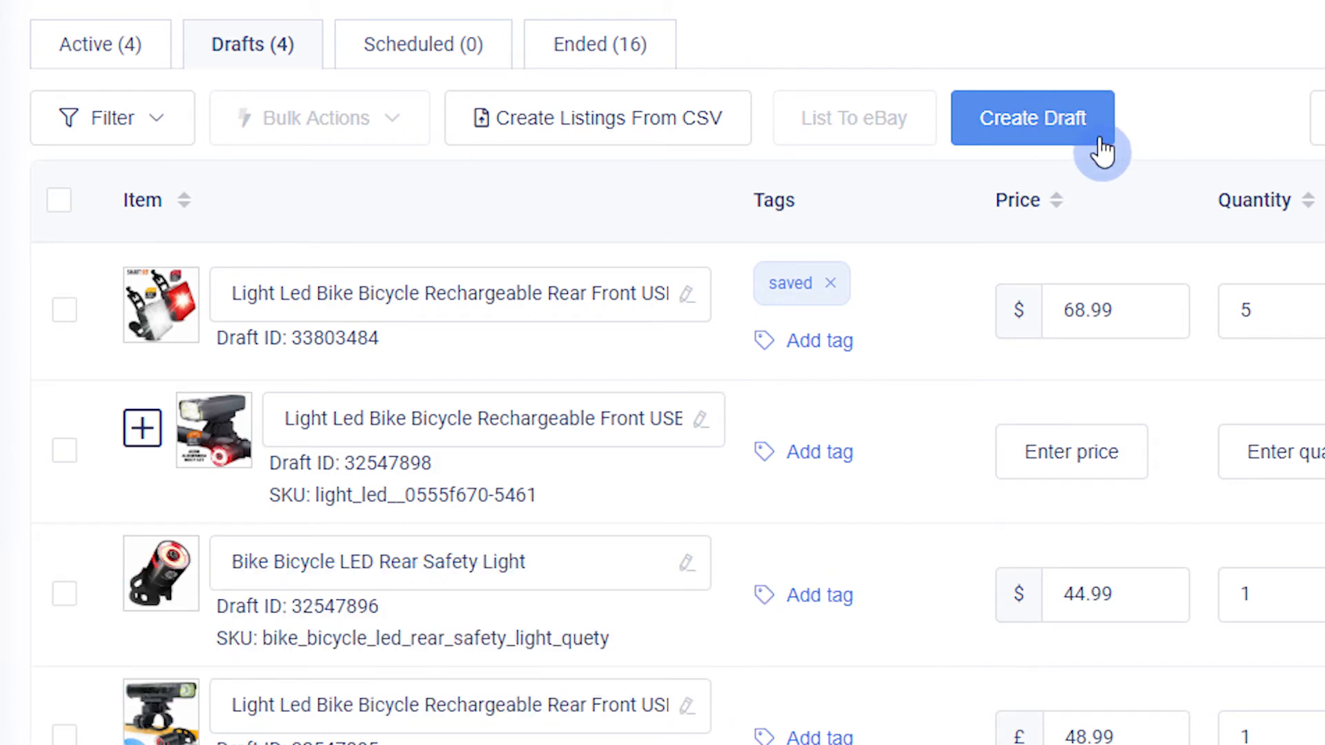
# Step: Create a new draft titled 'Basic Title' and save it as a draft
pyautogui.click(1031, 117)
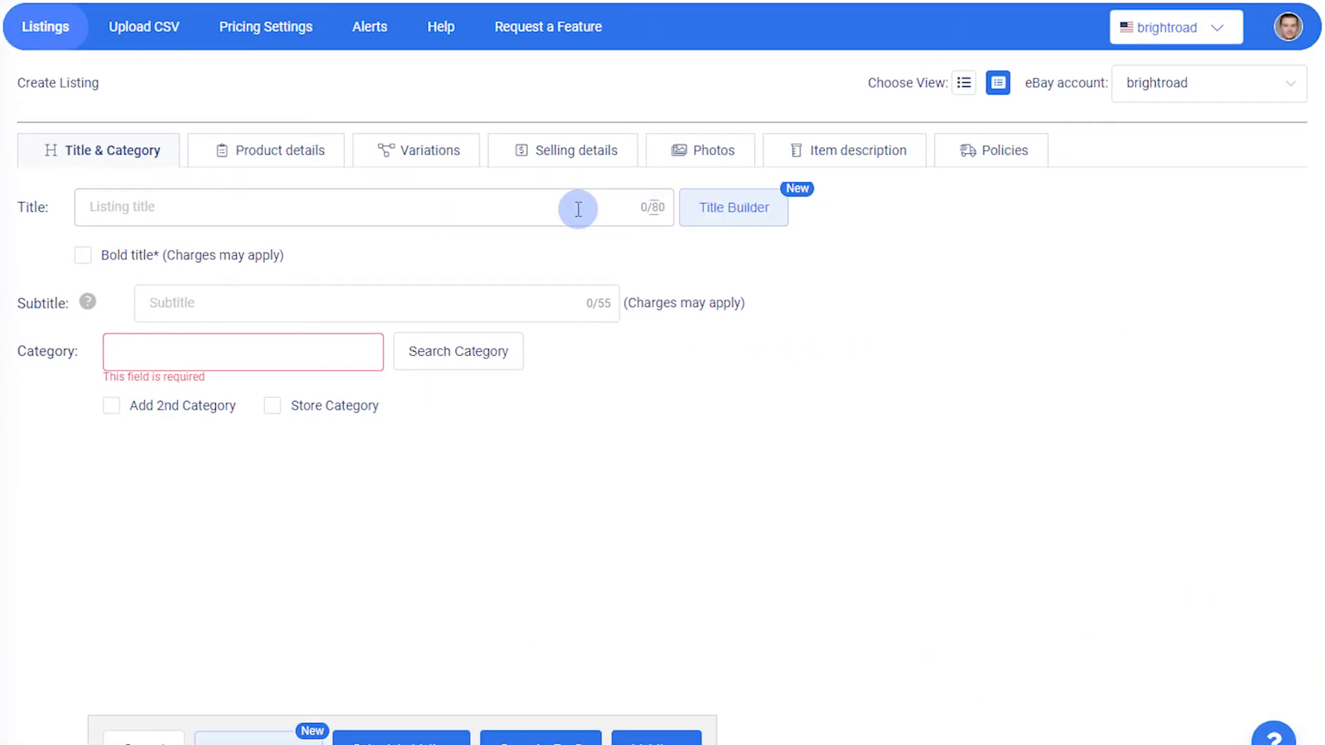
pyautogui.write('Basic Title')
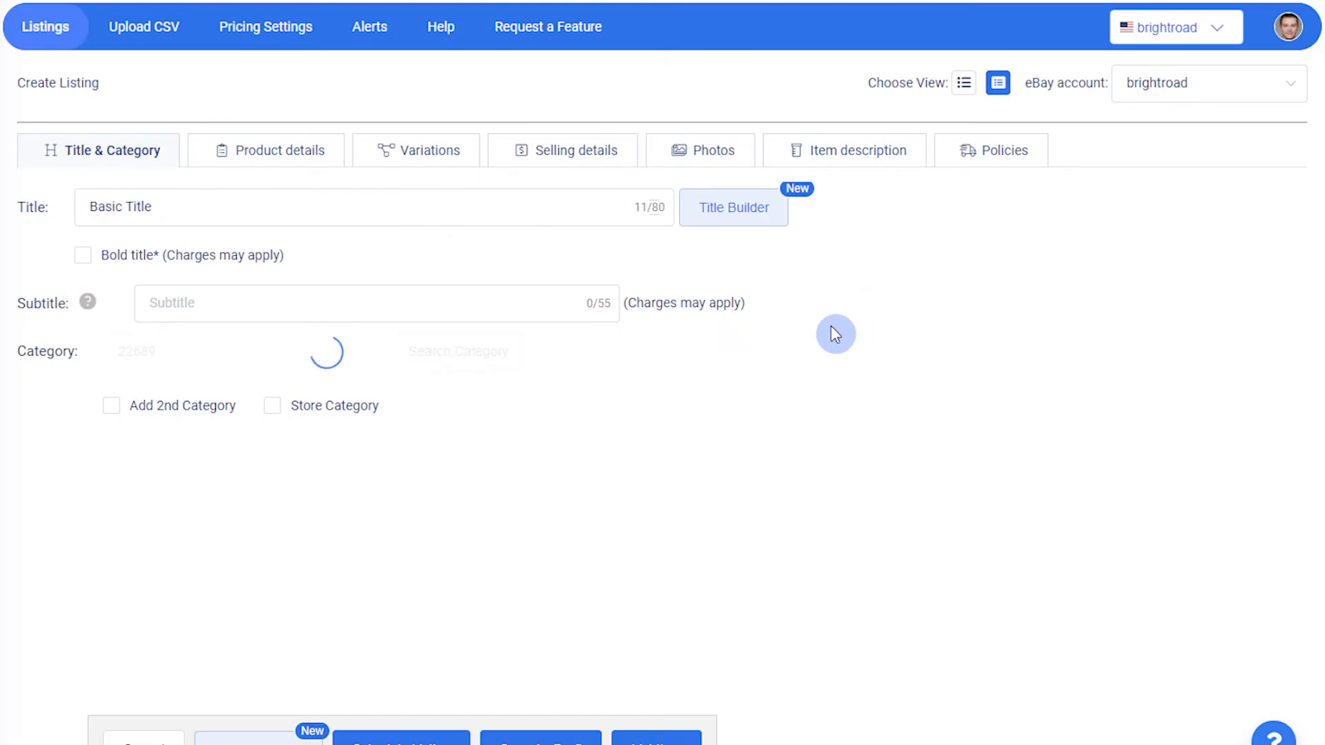
pyautogui.scroll(-3)
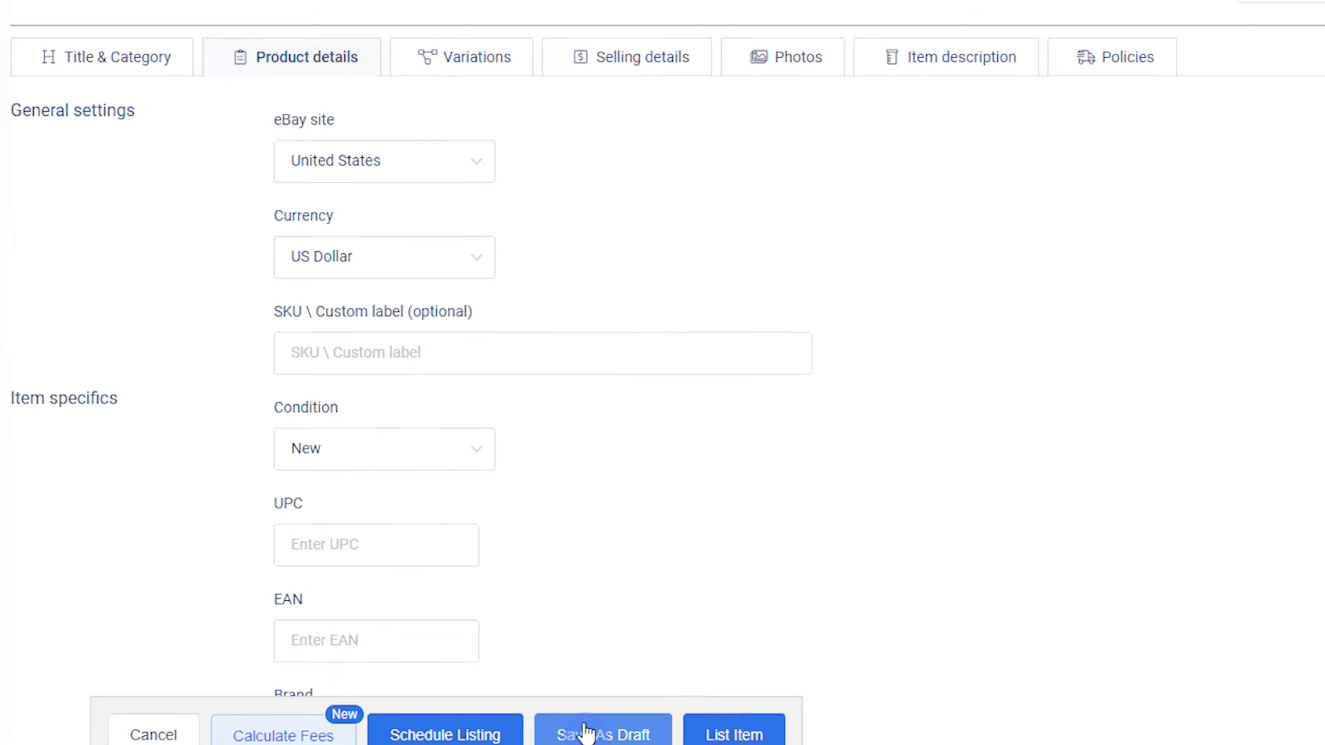
pyautogui.click(602, 734)
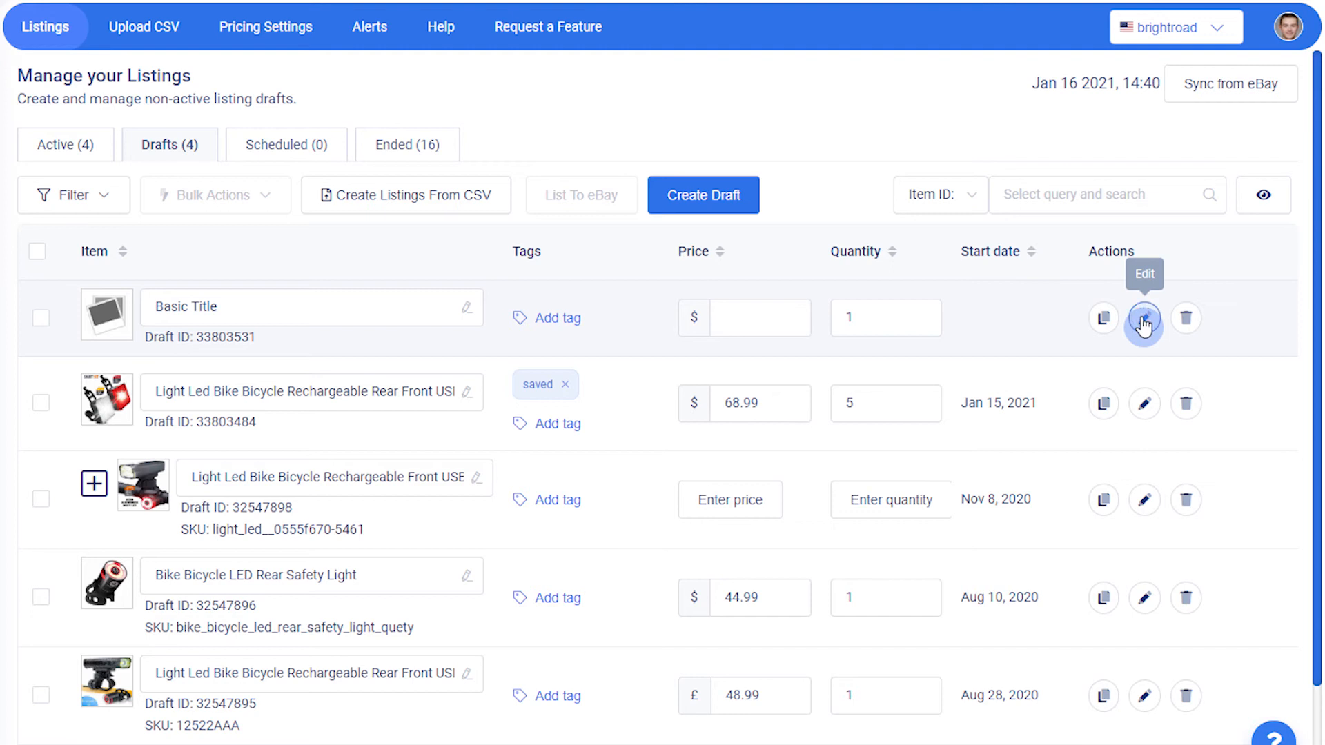
# Step: Edit the Basic Title draft's details and set its payment policy profile
pyautogui.click(1143, 319)
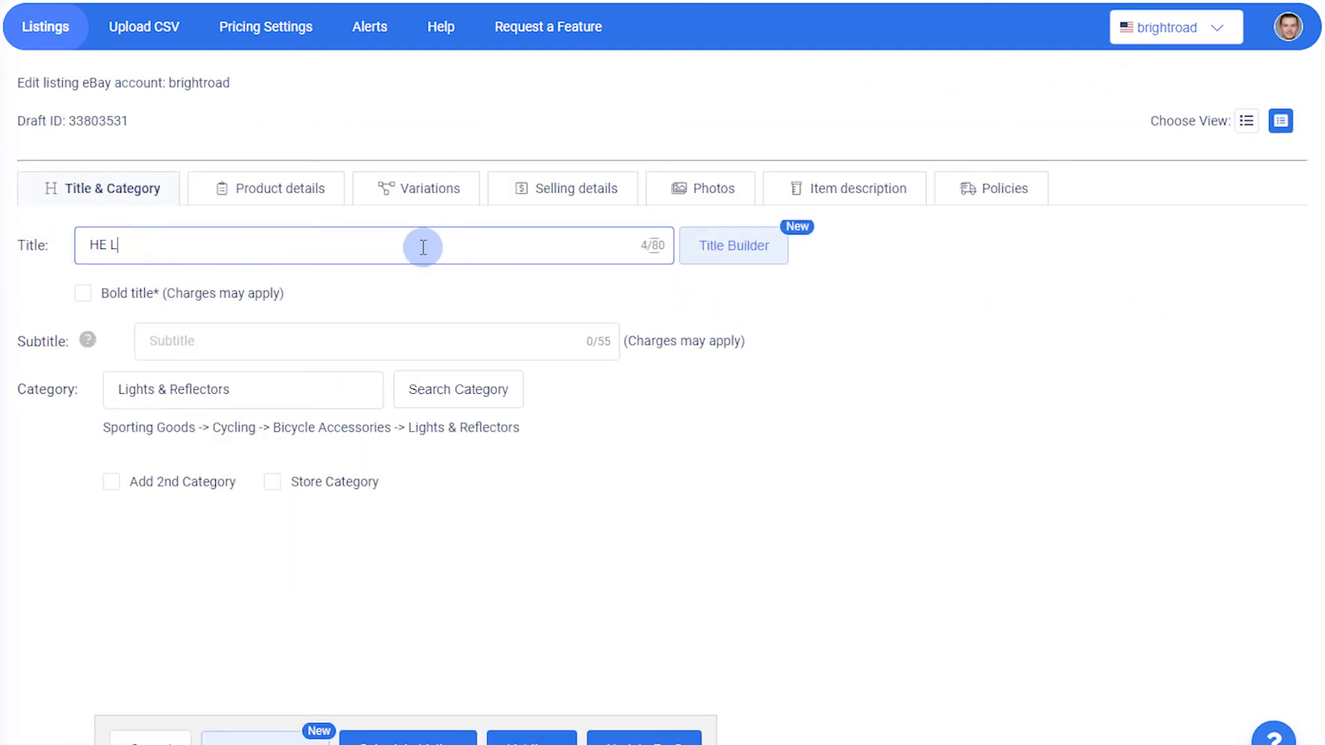
pyautogui.click(276, 188)
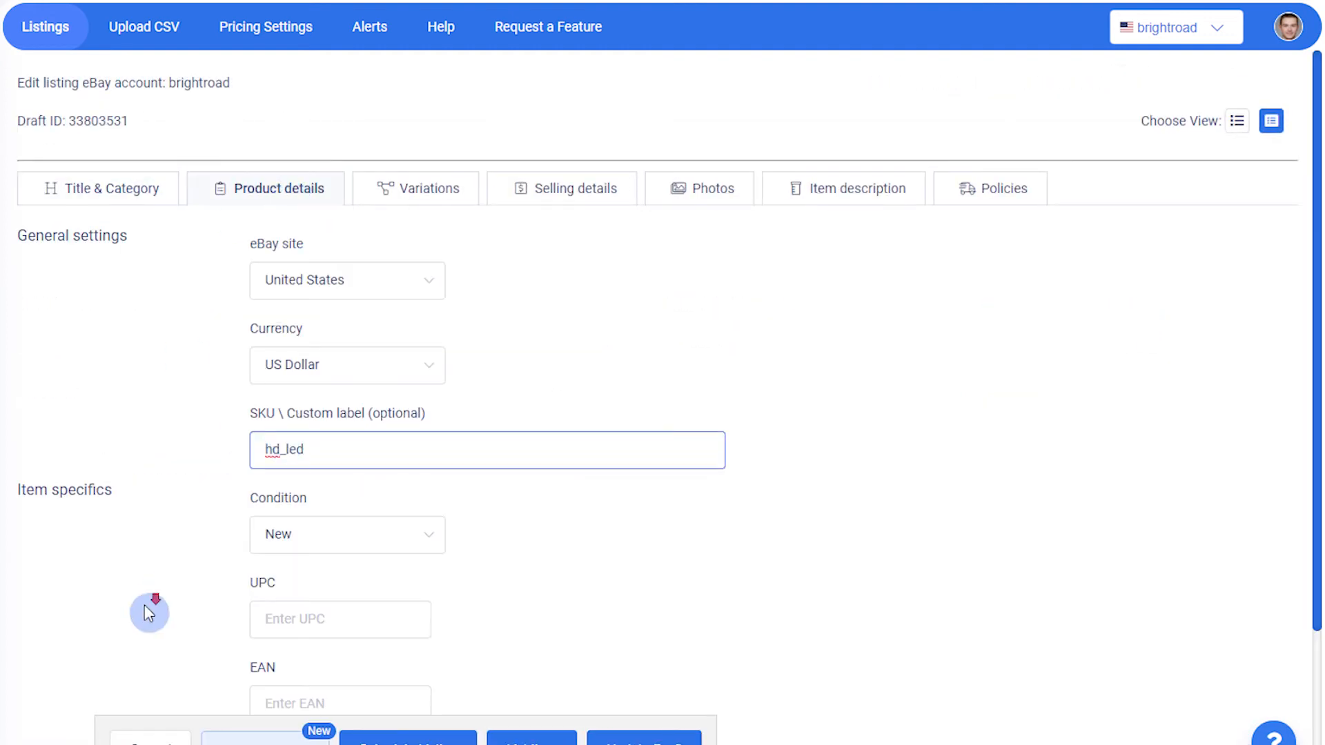
pyautogui.click(560, 188)
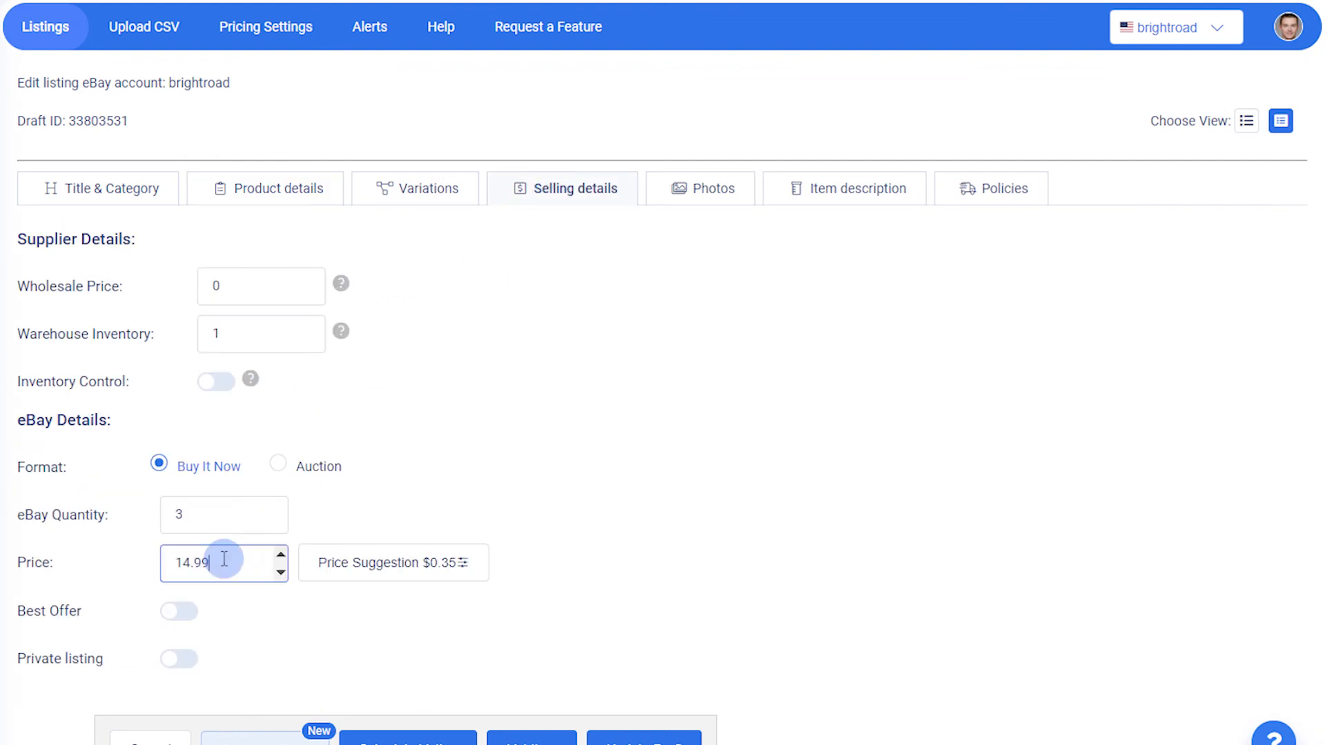
pyautogui.click(700, 188)
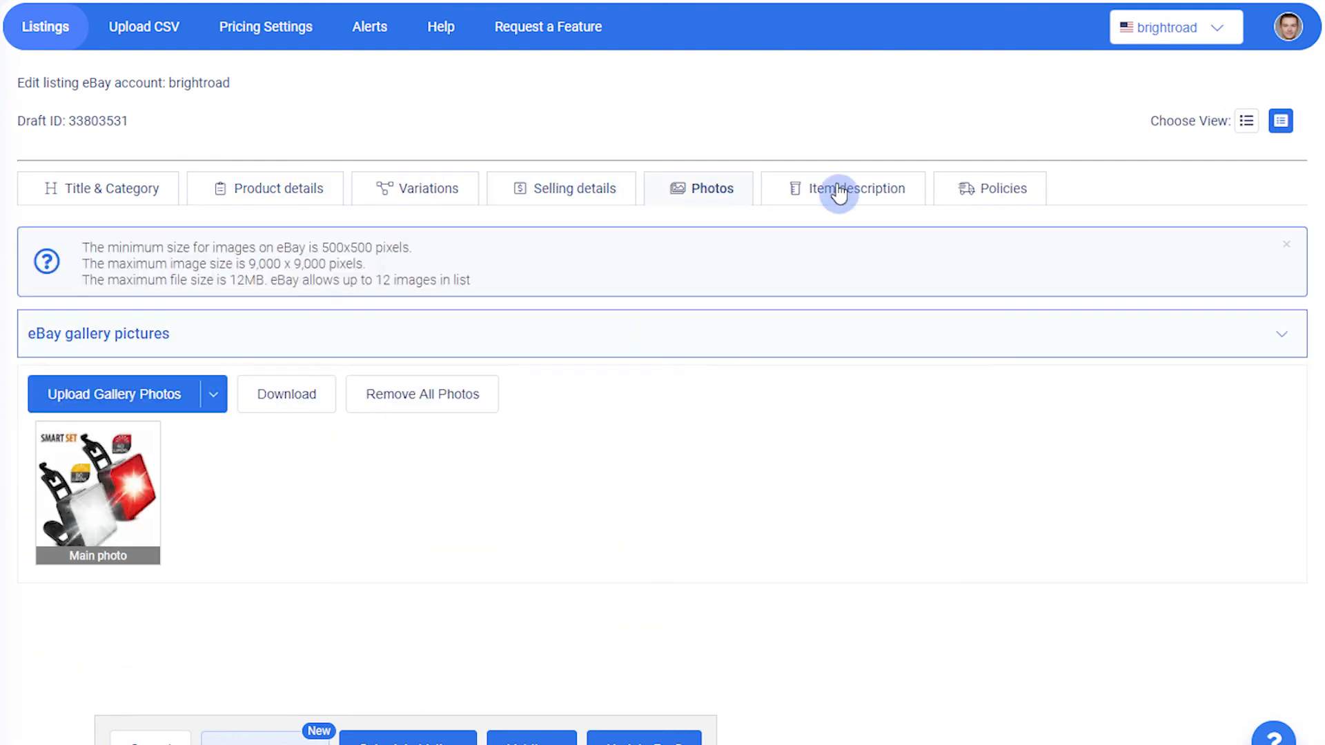
pyautogui.click(1002, 187)
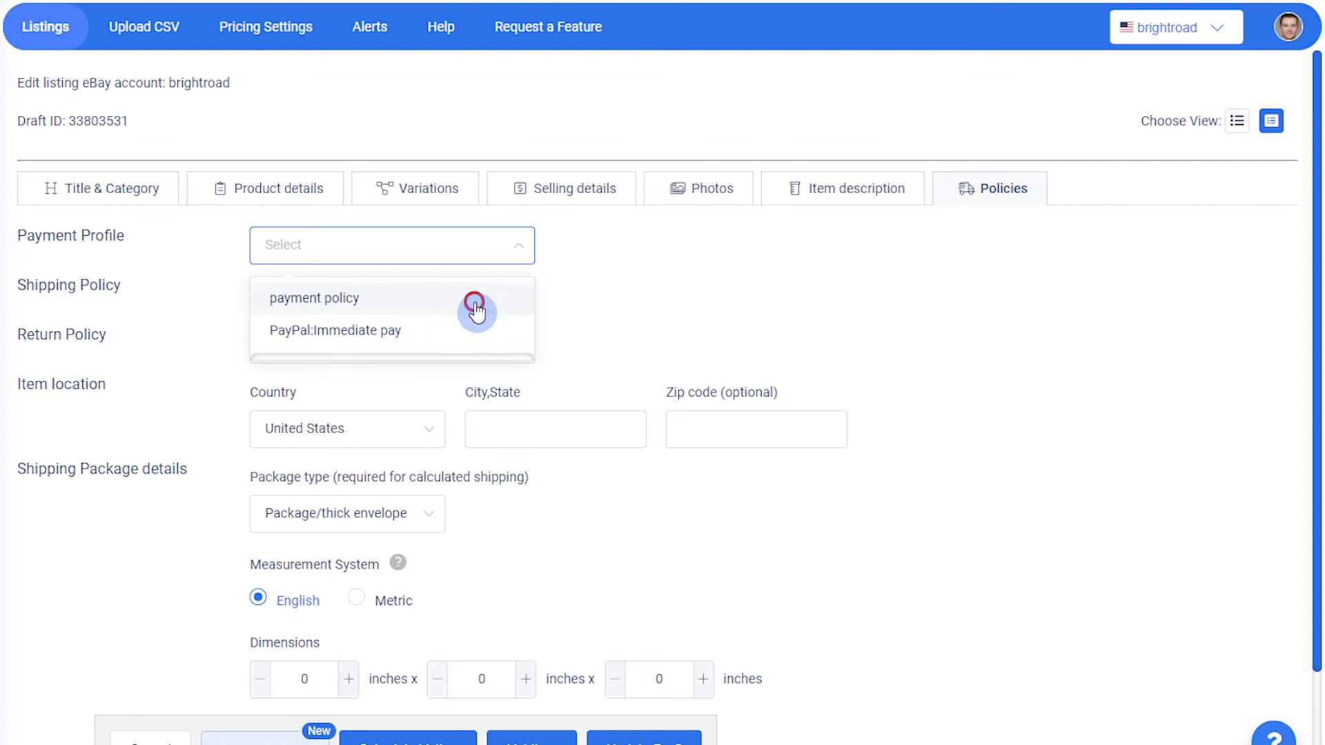
pyautogui.click(316, 298)
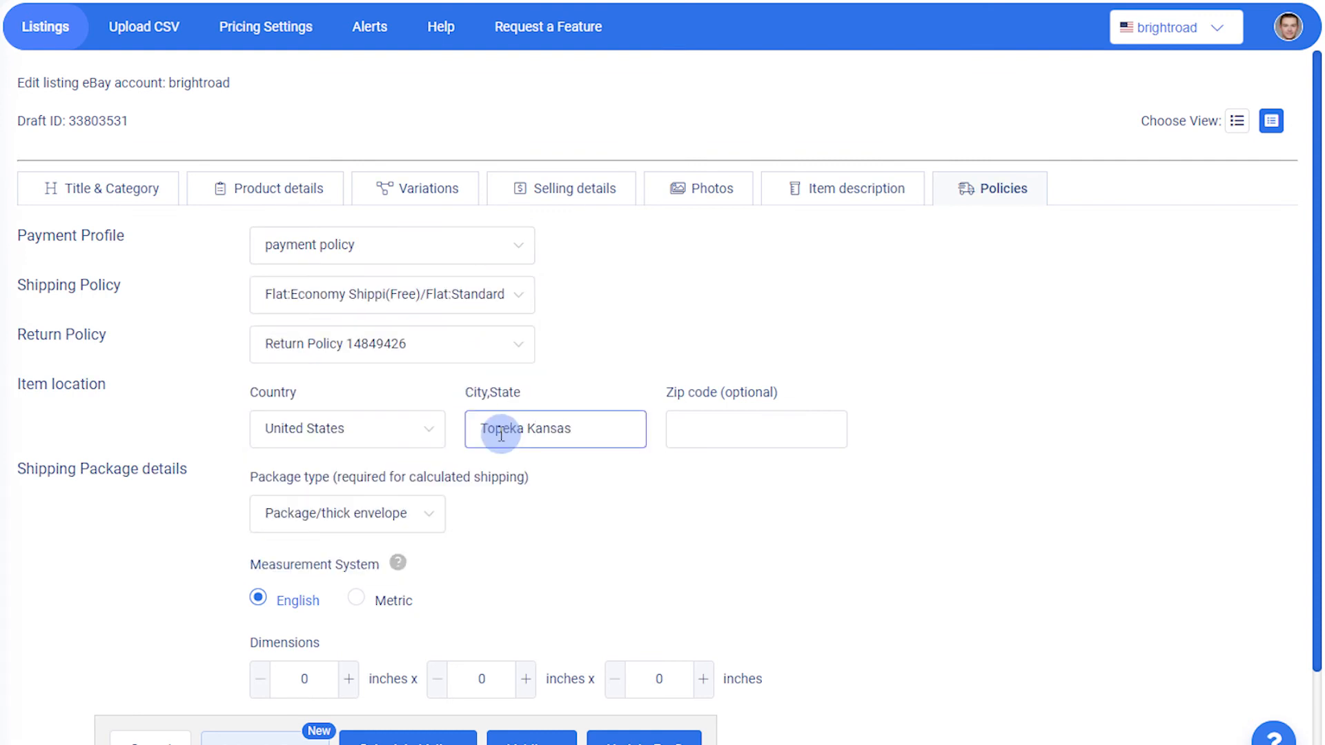
pyautogui.scroll(-3)
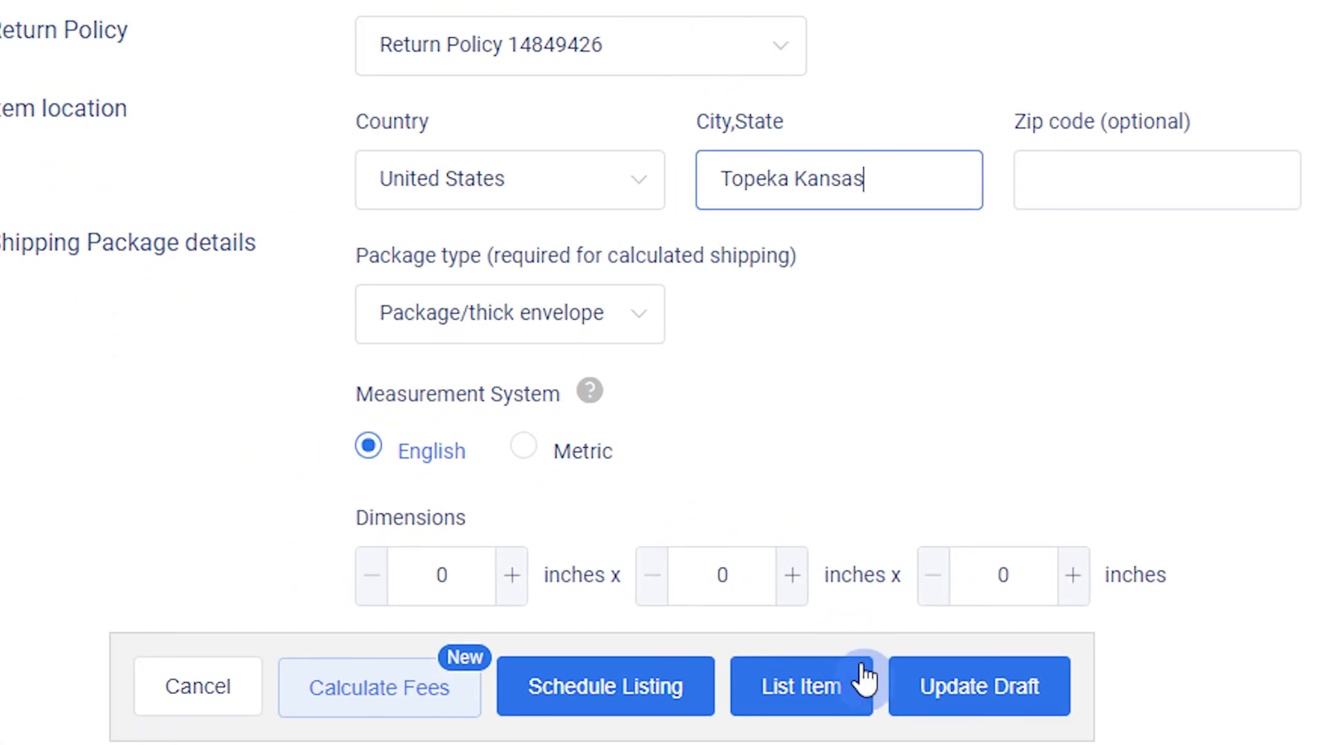
# Step: Publish 'HE LED Light' to eBay at $14.99 and check its 'Listed 2021-01-16' draft
pyautogui.click(801, 685)
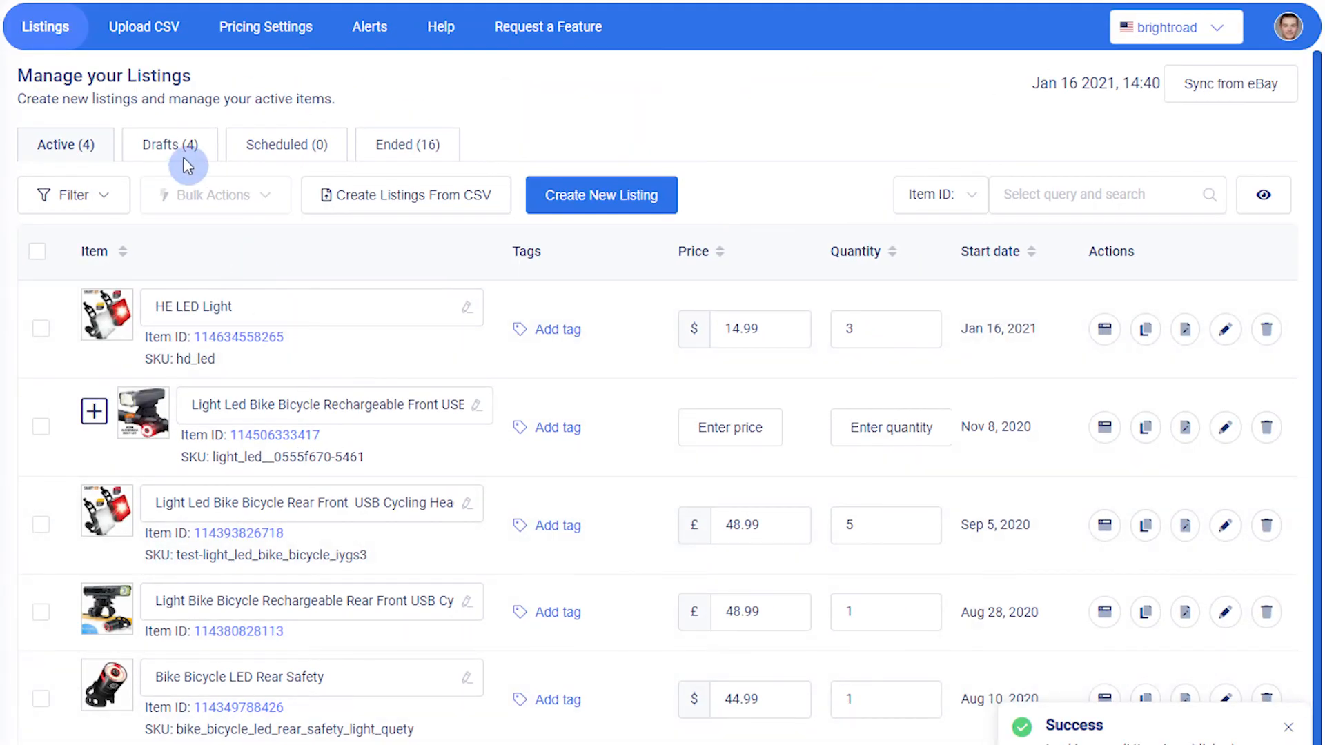
pyautogui.click(170, 144)
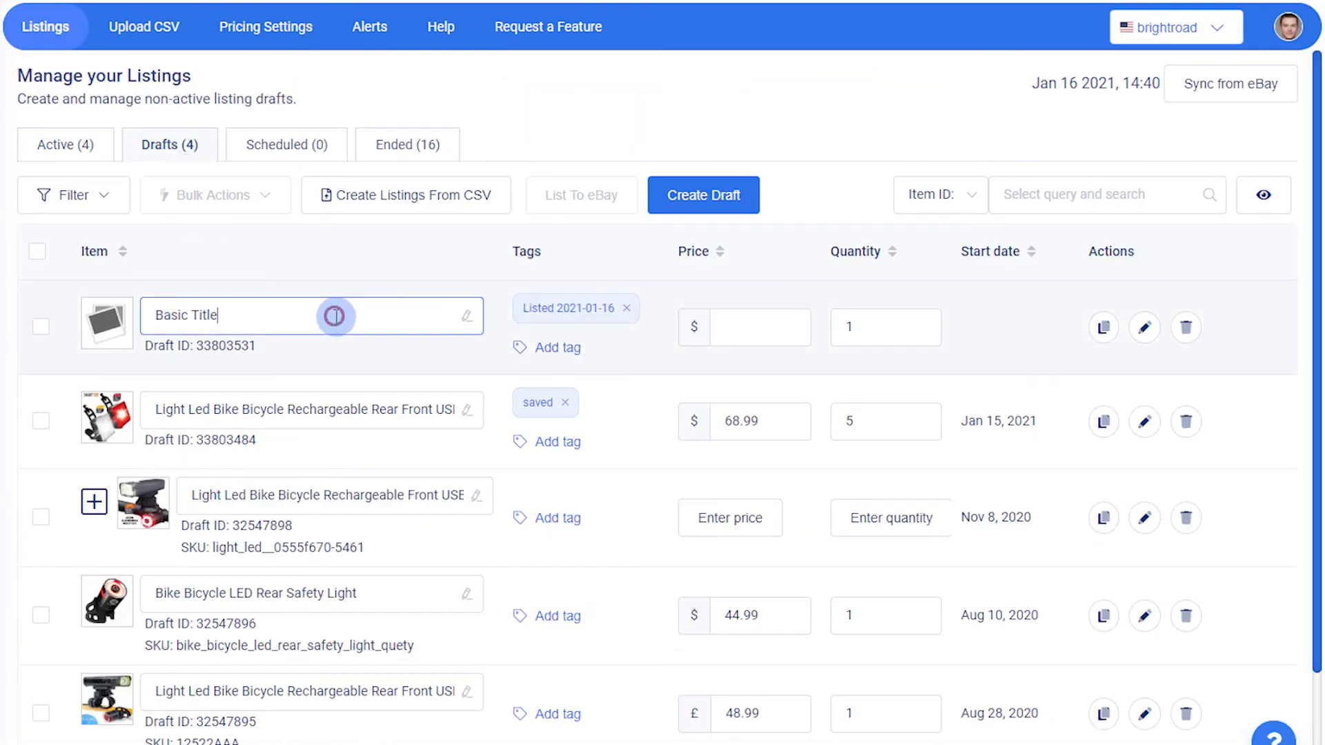
pyautogui.click(1143, 327)
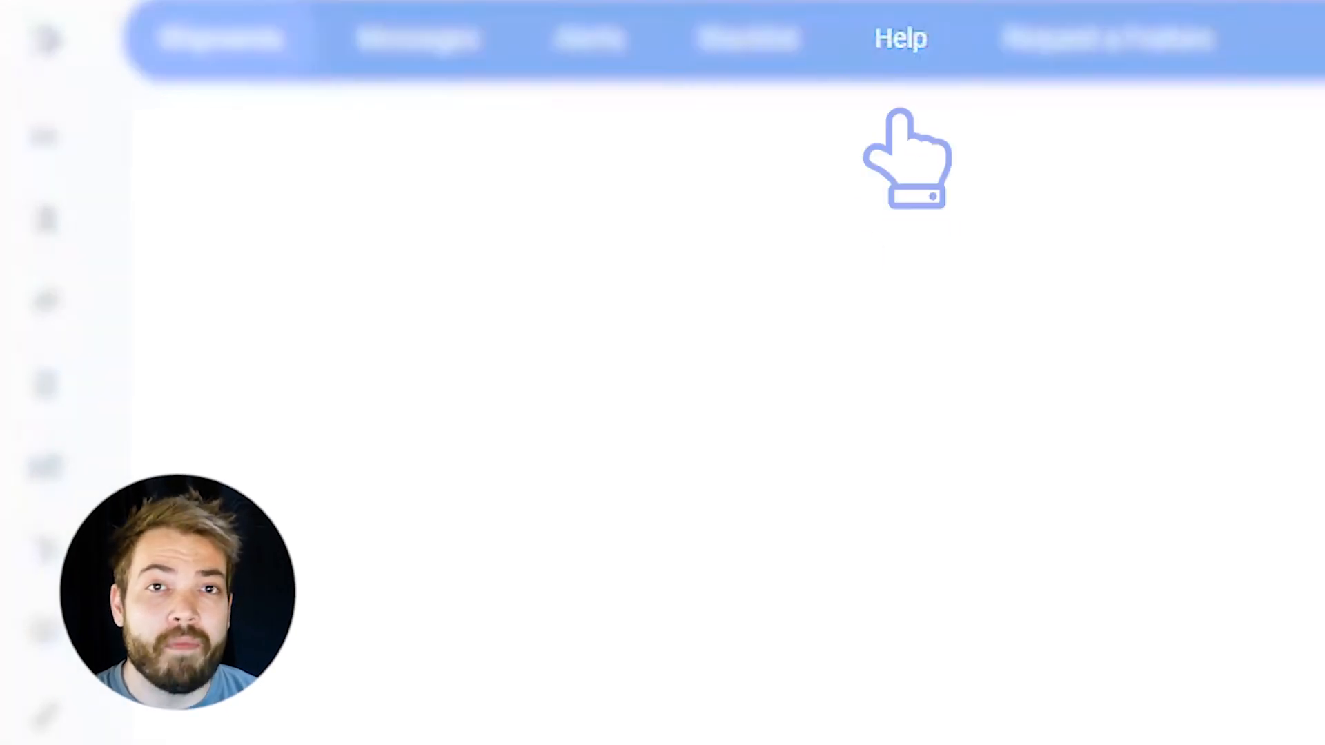
# Step: Open the Help support panel with team chat and article search
pyautogui.click(899, 38)
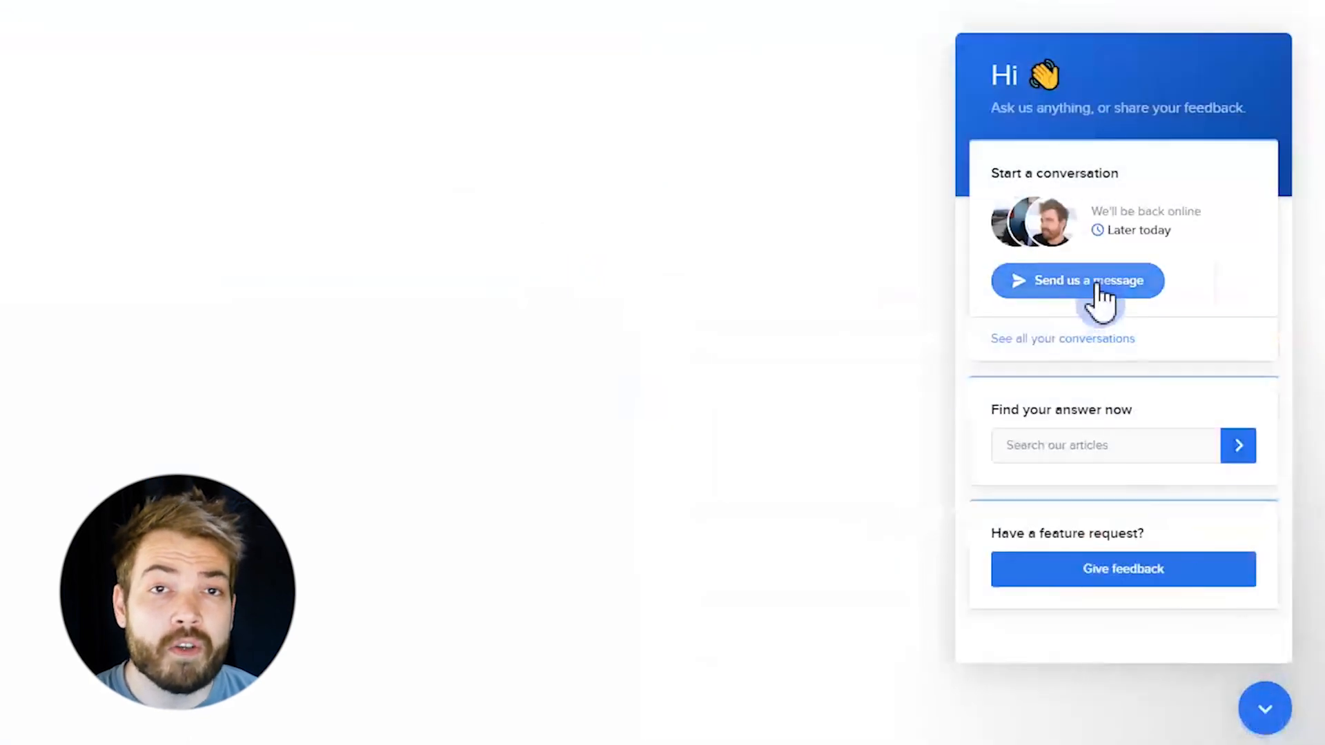
pyautogui.moveTo(1119, 528)
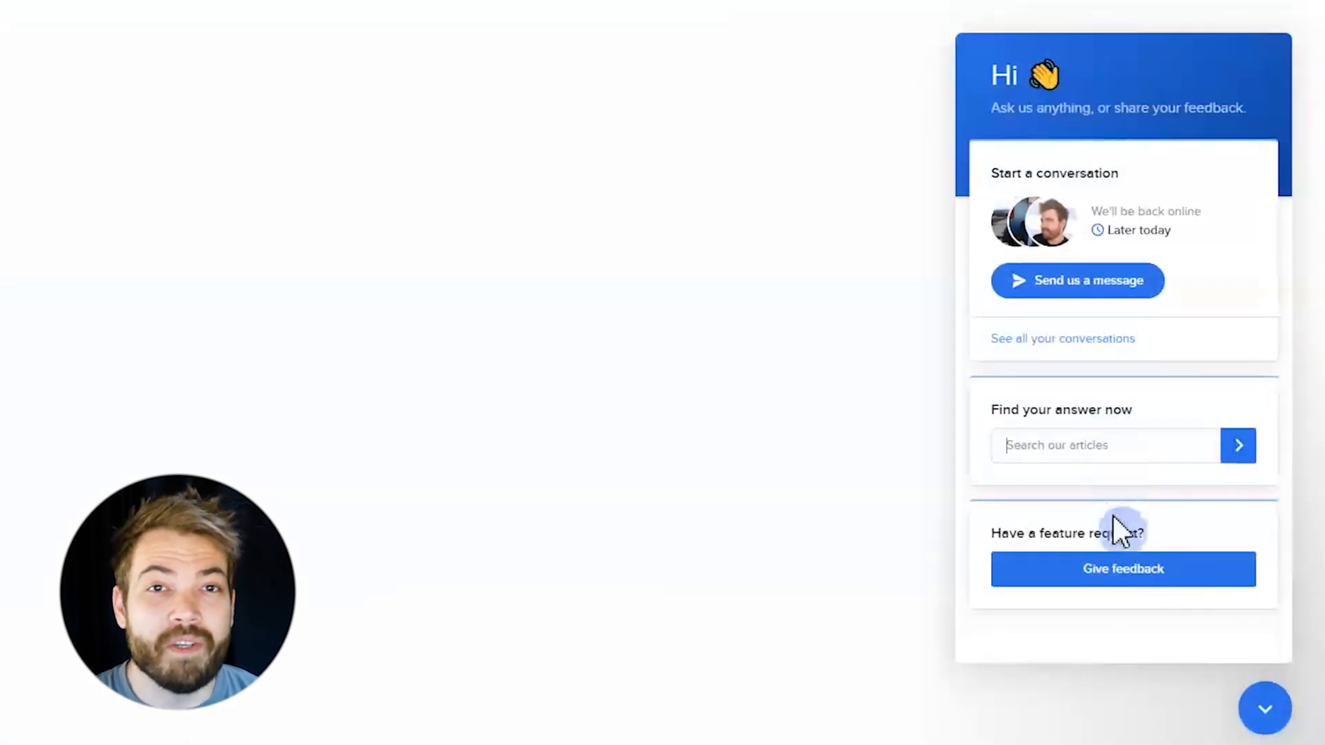